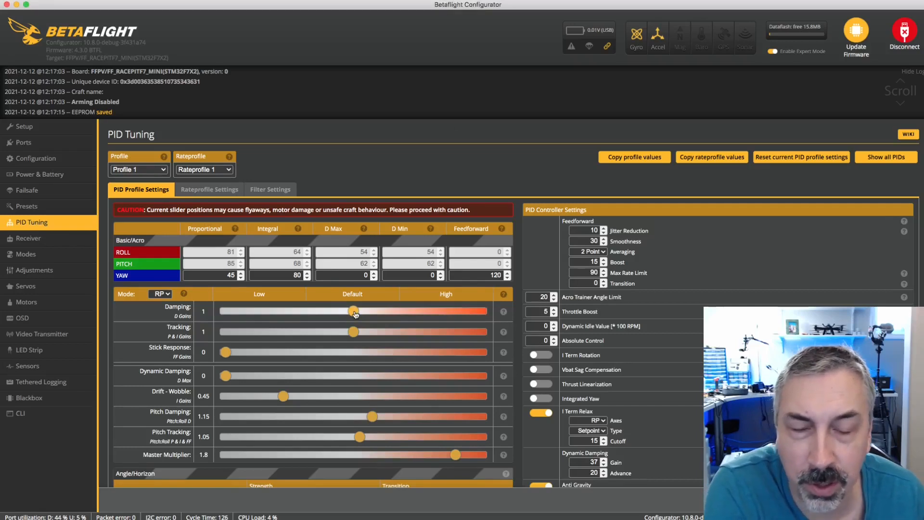
mouse_move(386, 331)
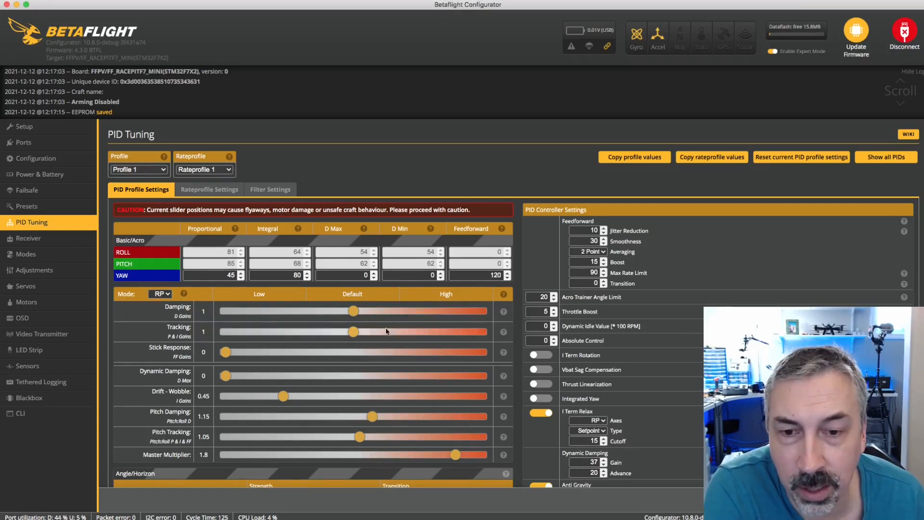
mouse_move(394, 313)
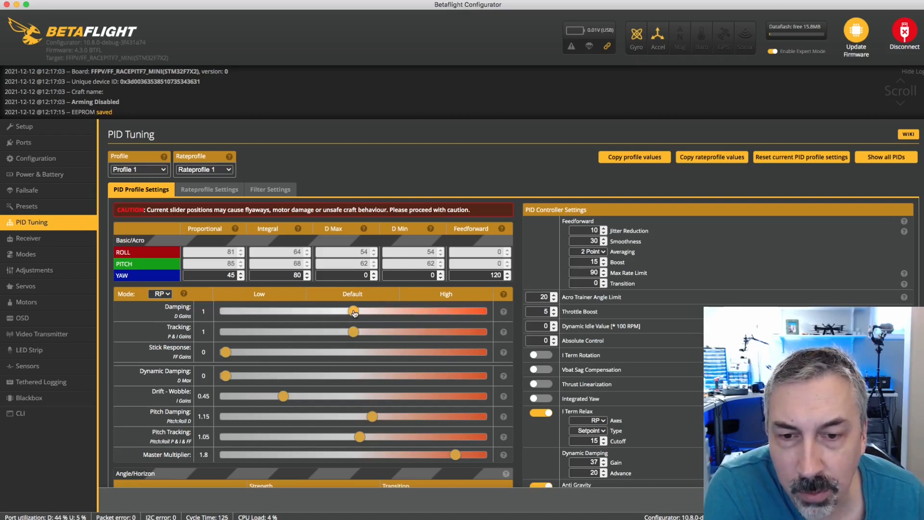
Lower the Master Multiplier to 1.05 and Drift-Wobble to 0.55 in PID tuning.
left_click_drag(354, 310, 307, 310)
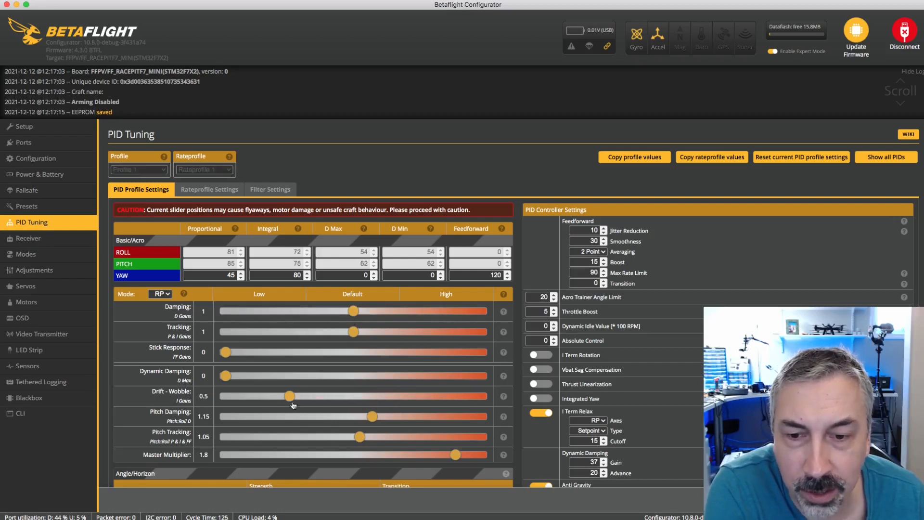
left_click_drag(289, 395, 295, 396)
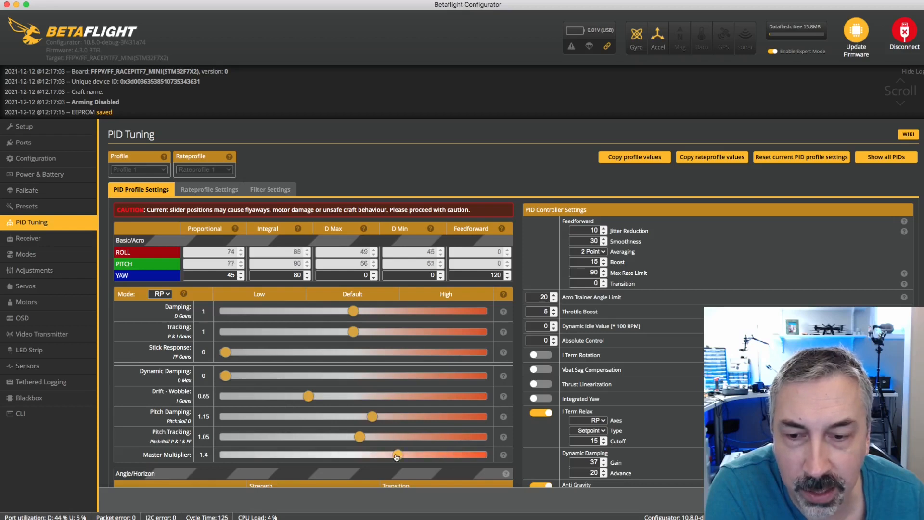
left_click_drag(397, 454, 427, 454)
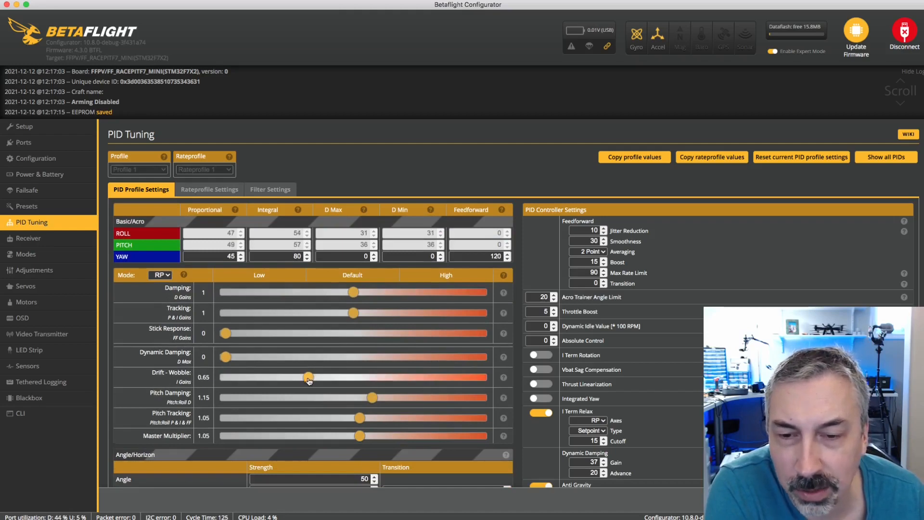
left_click_drag(308, 377, 295, 377)
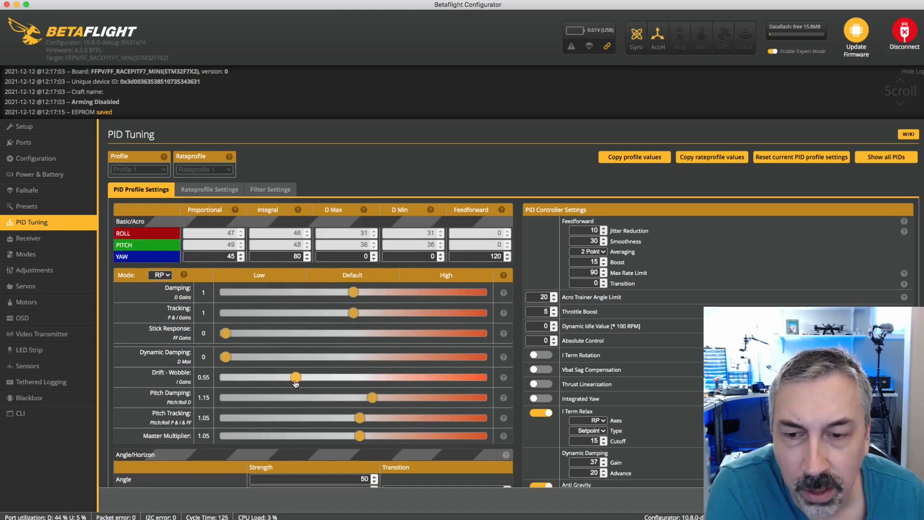
mouse_move(359, 436)
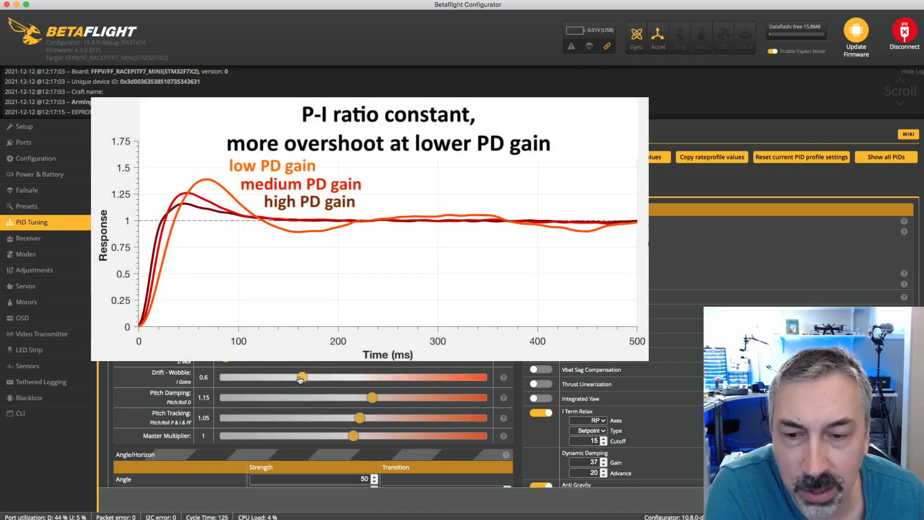
Raise Master Multiplier back to 1.7 and Drift-Wobble to 1.
left_click_drag(300, 377, 295, 377)
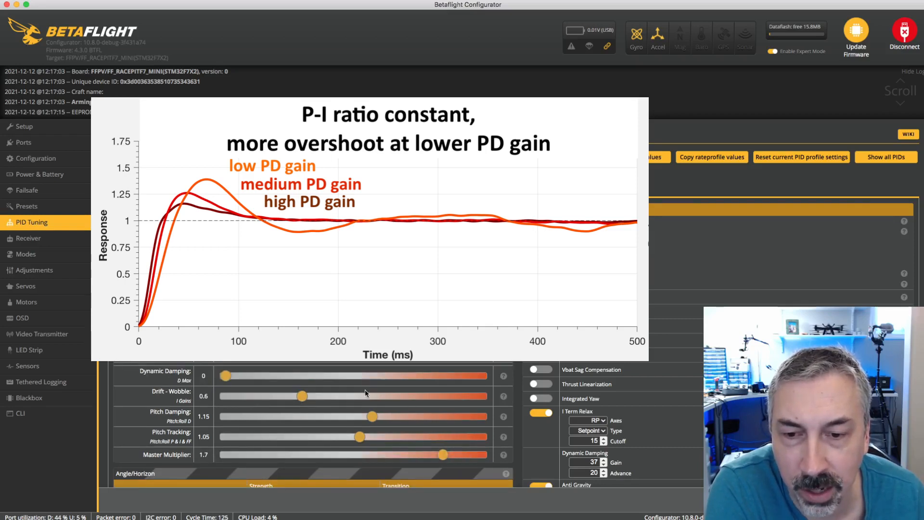
mouse_move(300, 396)
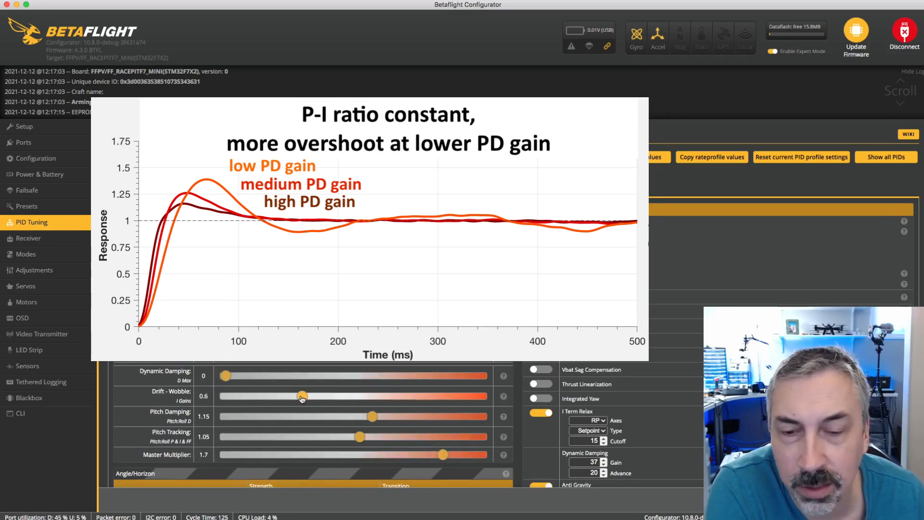
left_click_drag(301, 396, 346, 396)
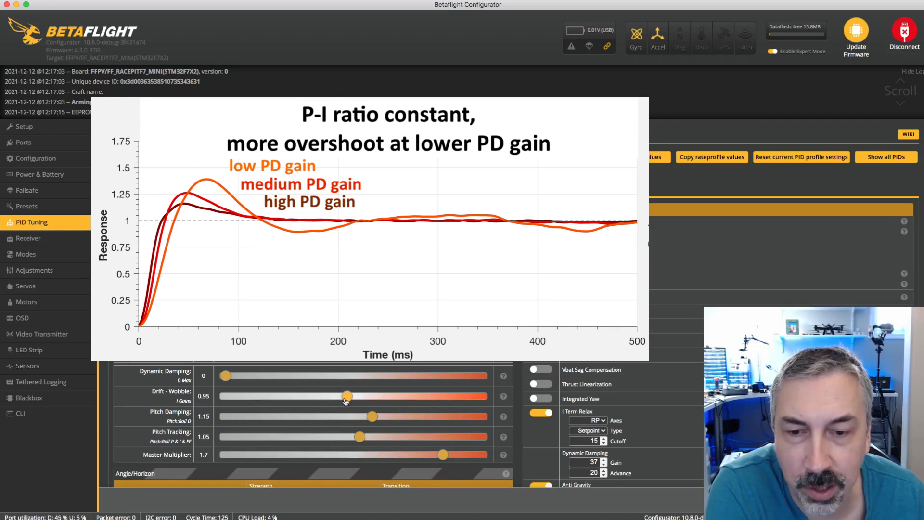
left_click_drag(346, 395, 353, 395)
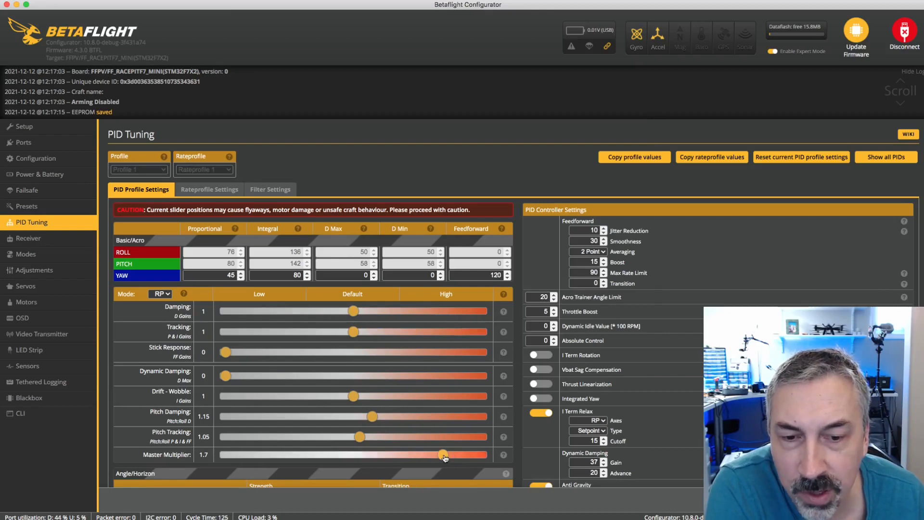
Set Master Multiplier to 1.55, Drift-Wobble to 1, and Stick Response feedforward to 1.
left_click_drag(444, 455, 439, 454)
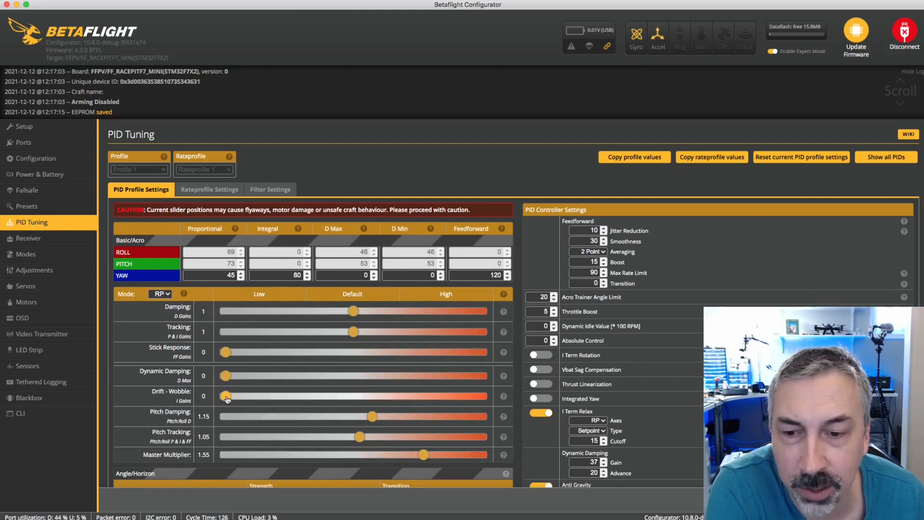
left_click_drag(225, 395, 302, 395)
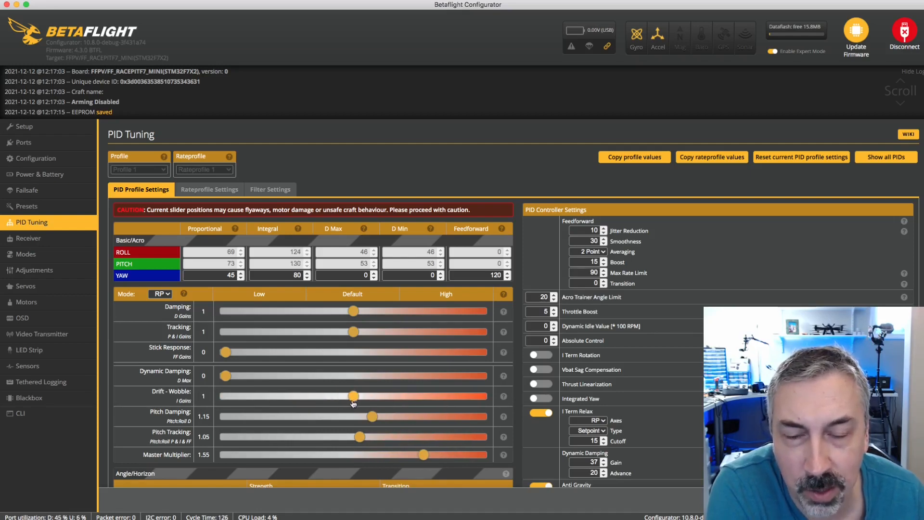
mouse_move(348, 412)
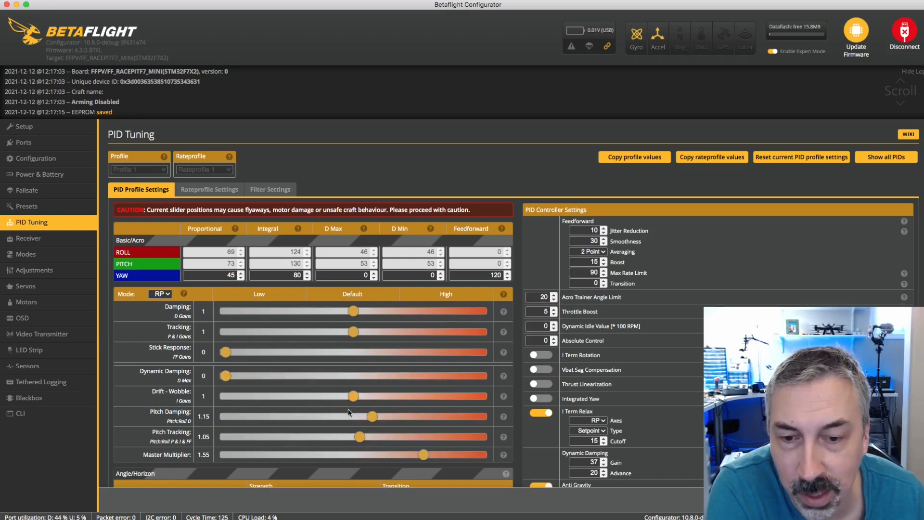
mouse_move(351, 391)
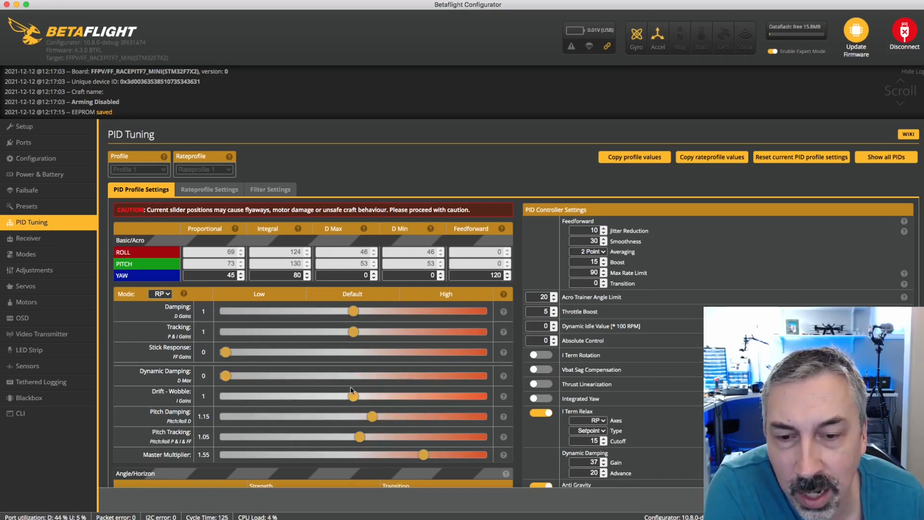
left_click_drag(224, 352, 226, 352)
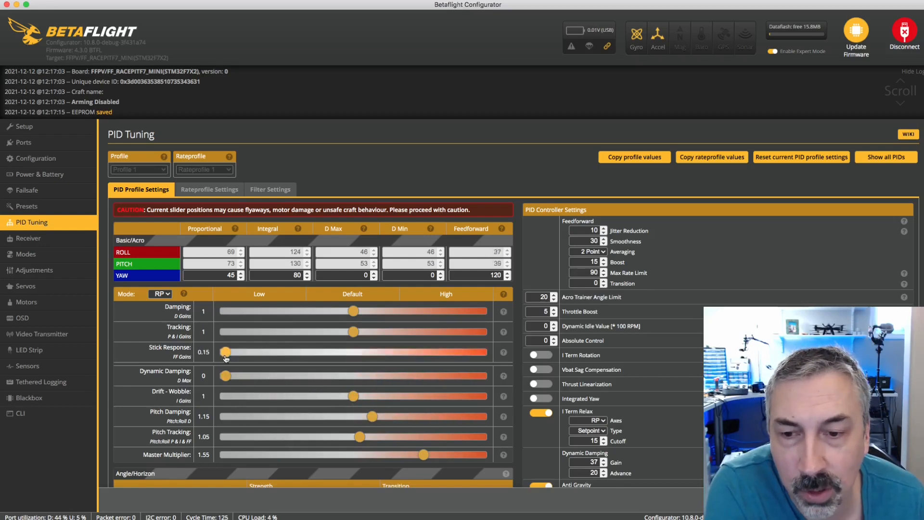
left_click_drag(226, 352, 353, 351)
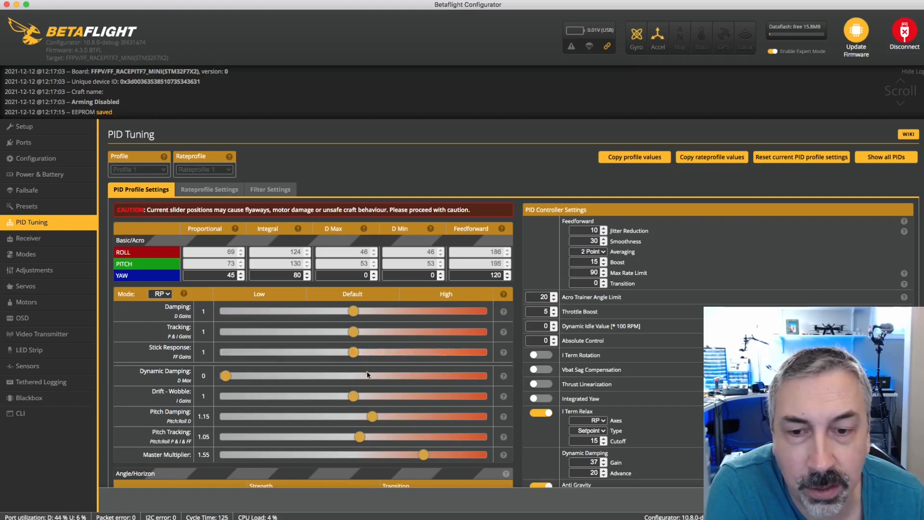